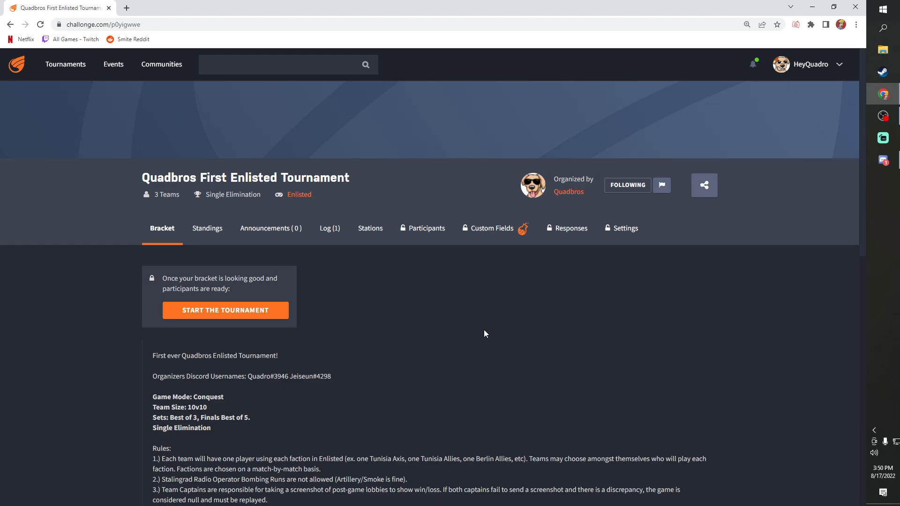
Bring the tournament description into view and highlight the organizers' Discord usernames.
scroll("down", 3)
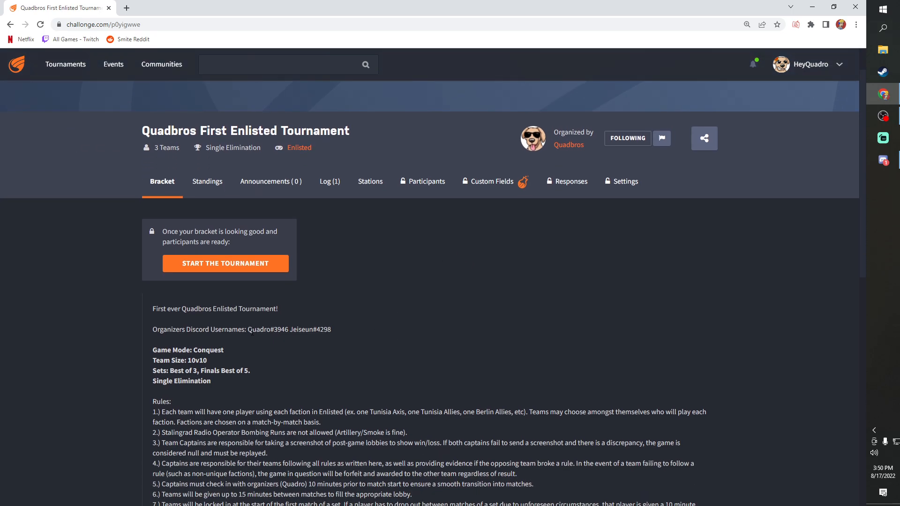
left_click_drag(248, 329, 331, 329)
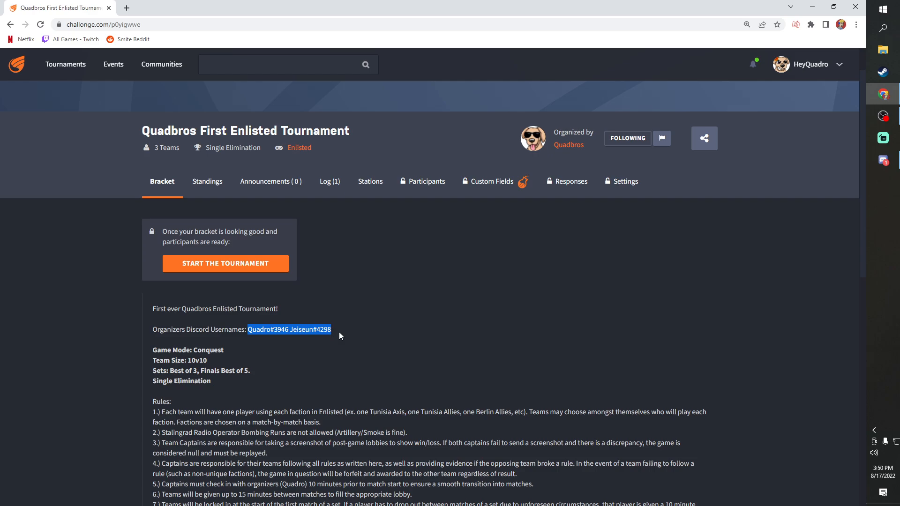
mouse_move(410, 330)
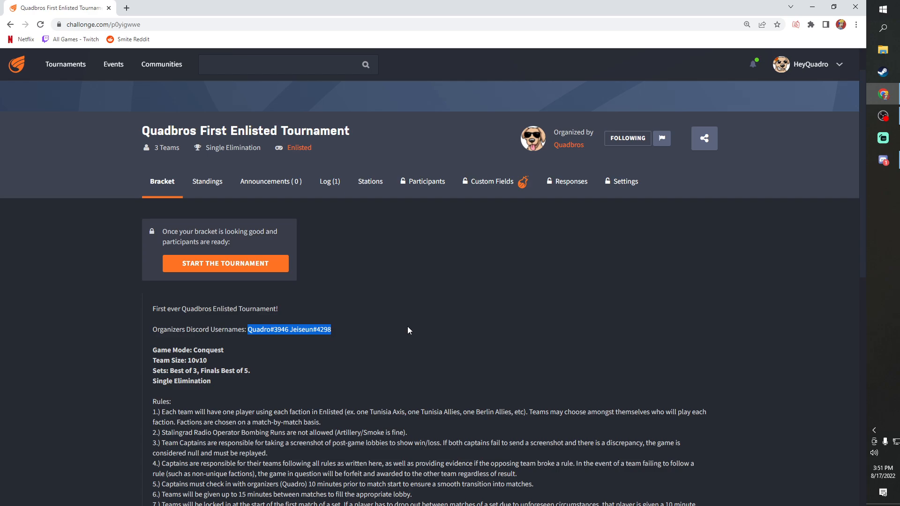
double_click(208, 350)
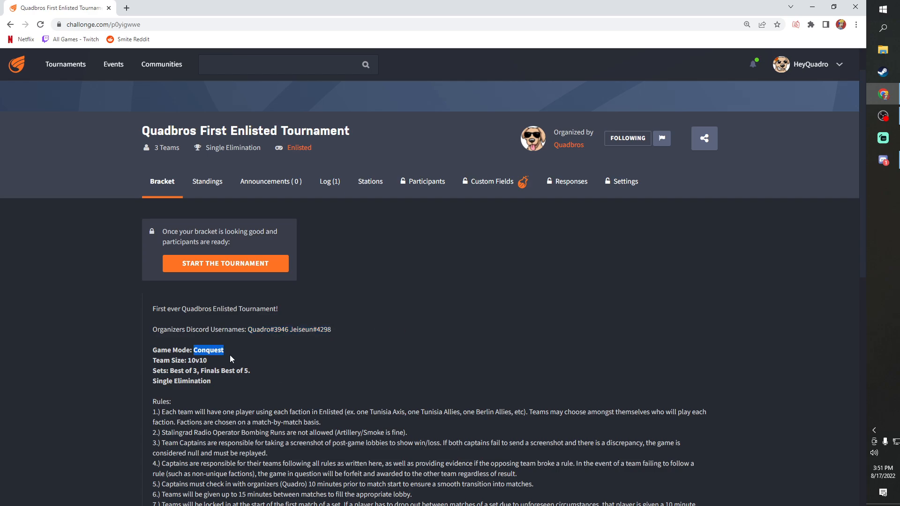
mouse_move(280, 363)
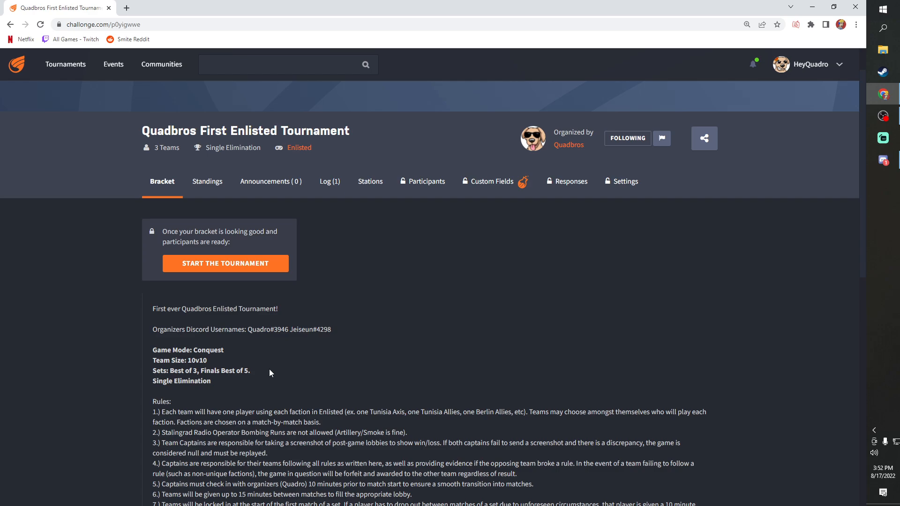
mouse_move(282, 367)
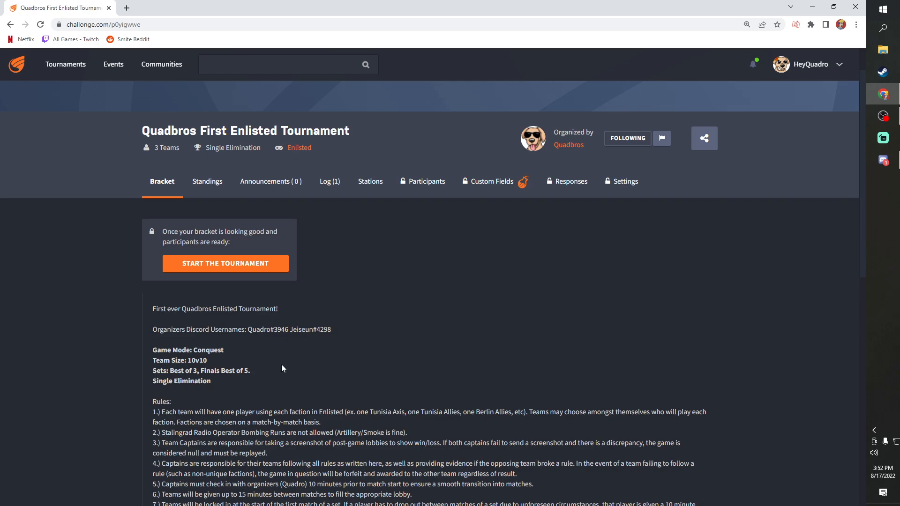
Scroll the rules list down to reveal rules 7 through 9 on rejoins, substitutions and remakes.
scroll("down", 3)
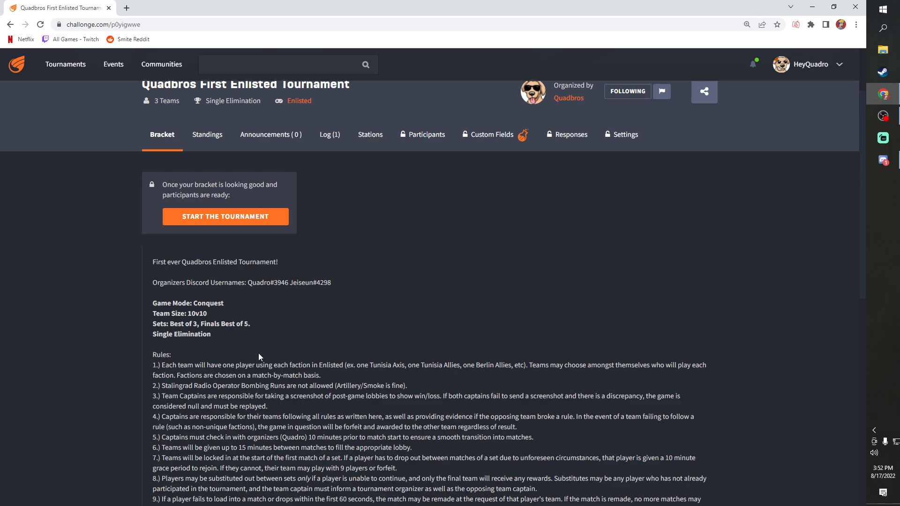
mouse_move(336, 375)
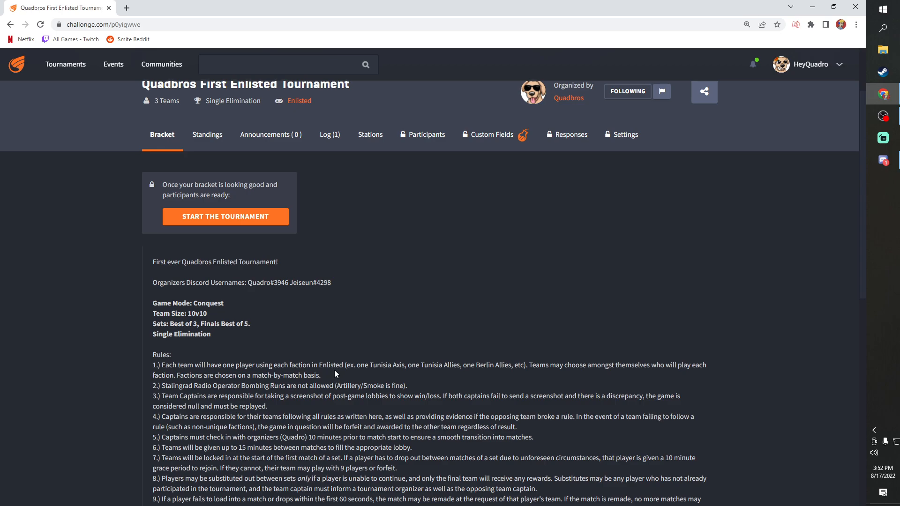
mouse_move(329, 375)
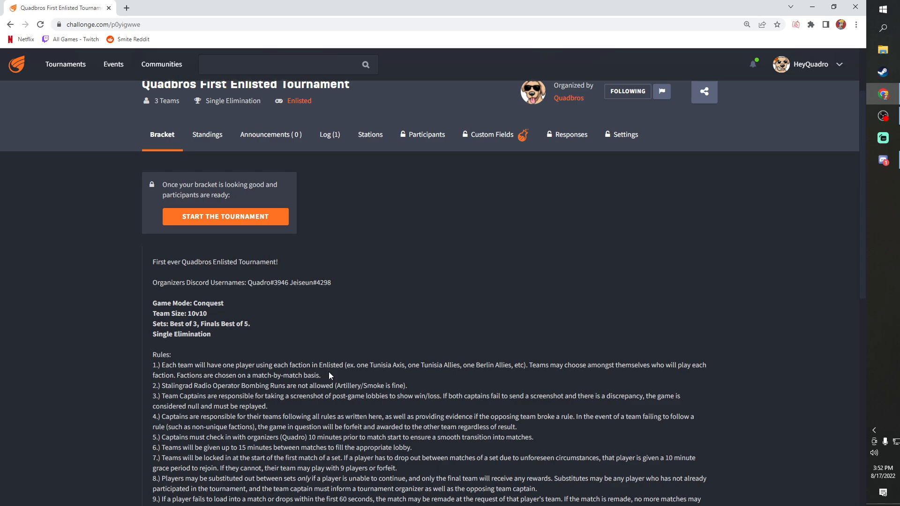